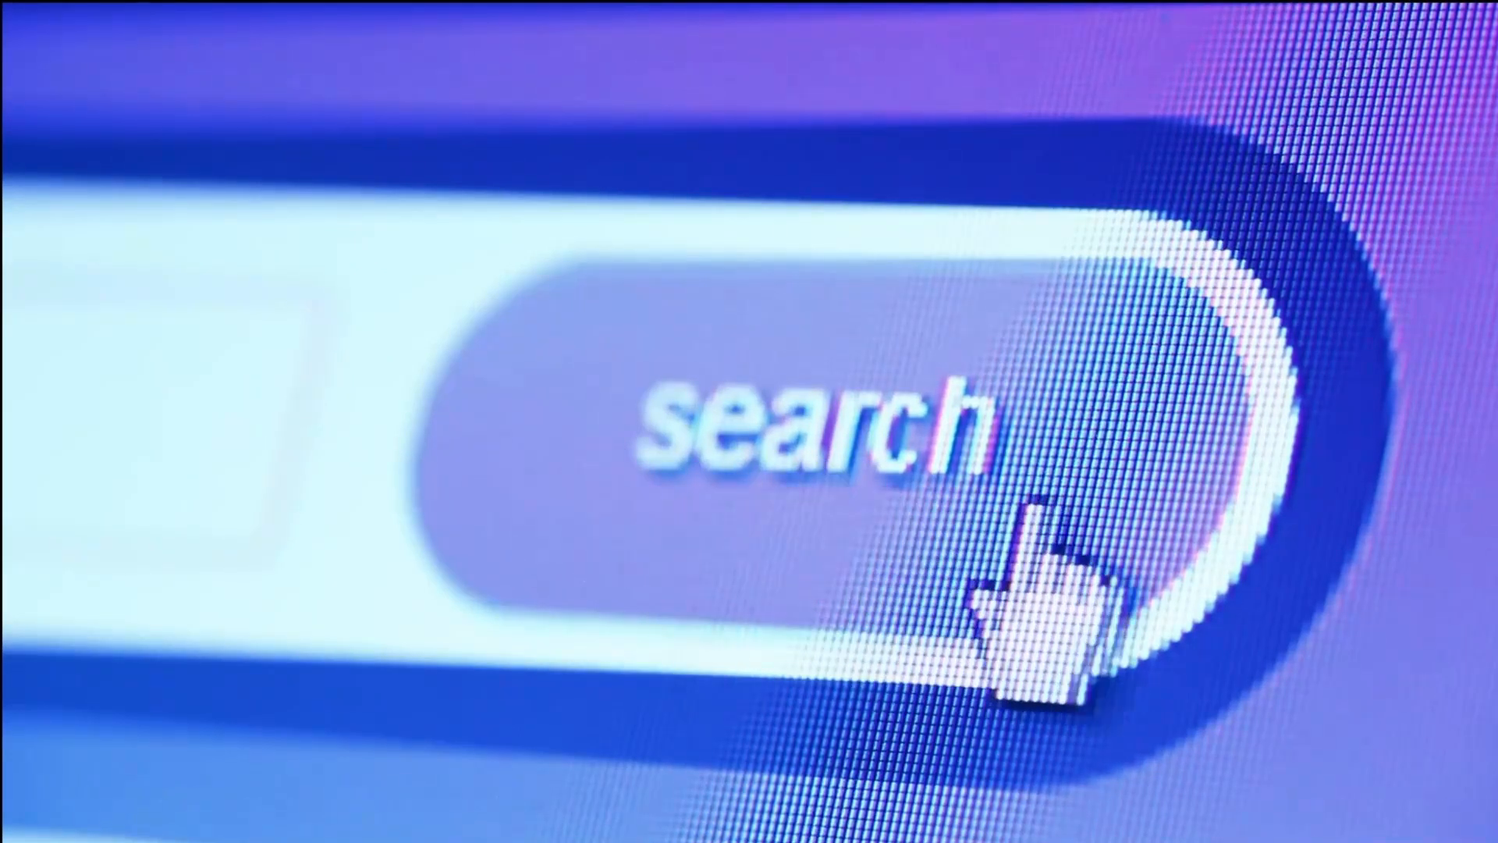
mouse_move(793, 536)
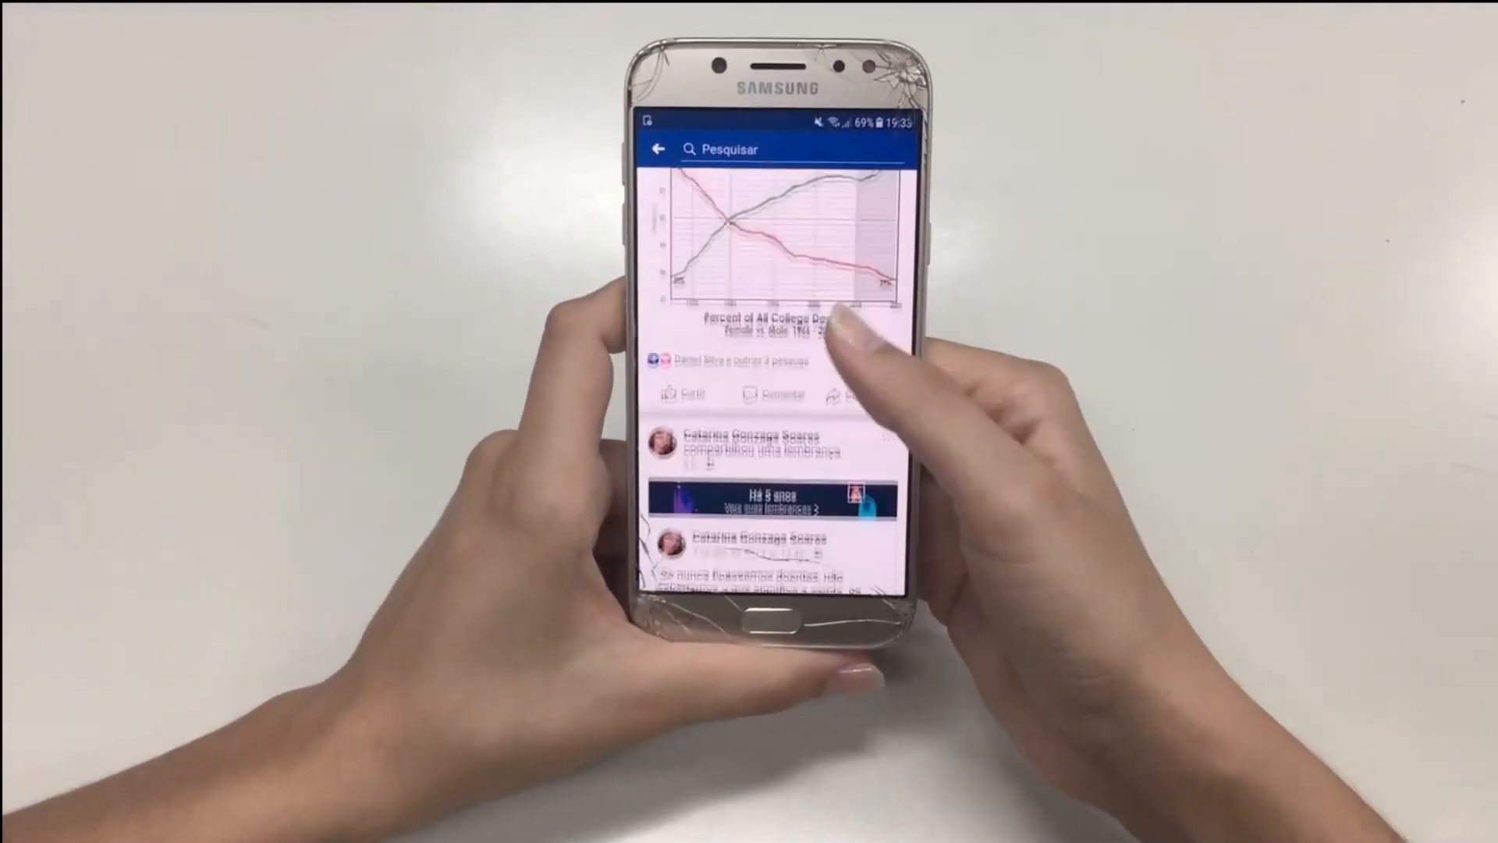
scroll(down, 3)
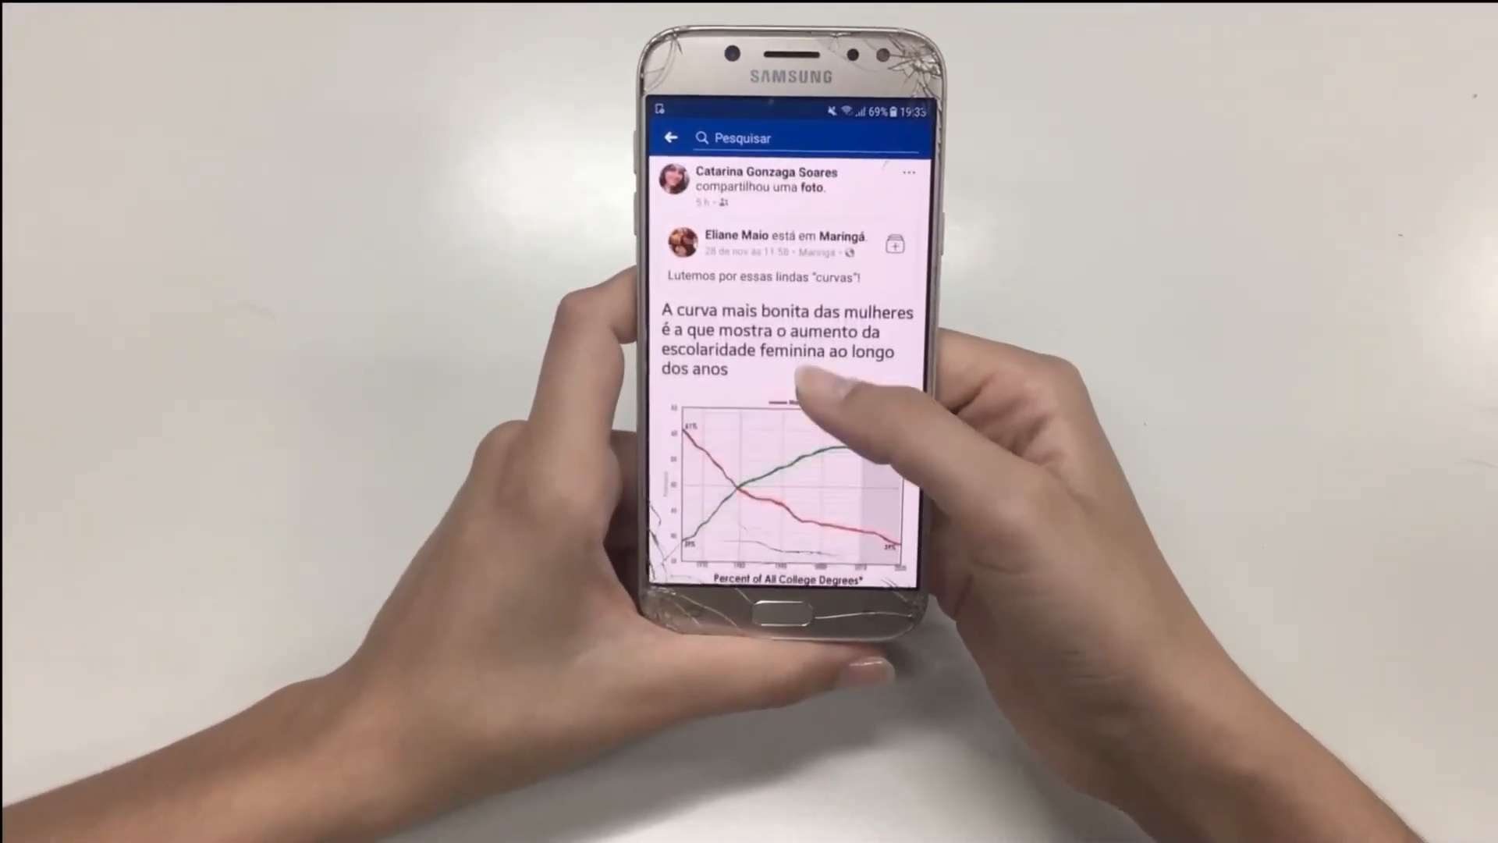